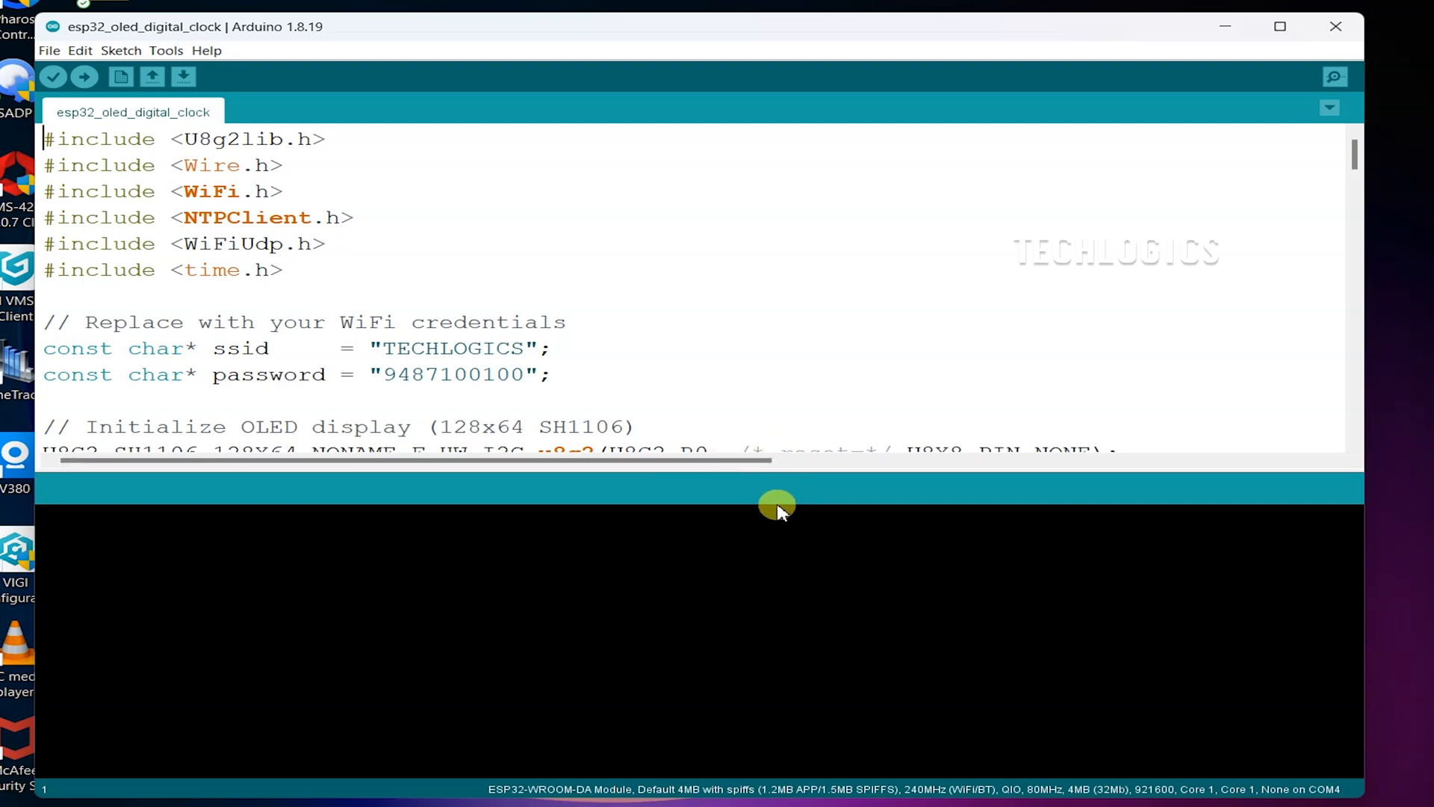
{"action": "mouse_move", "coordinate": [795, 493]}
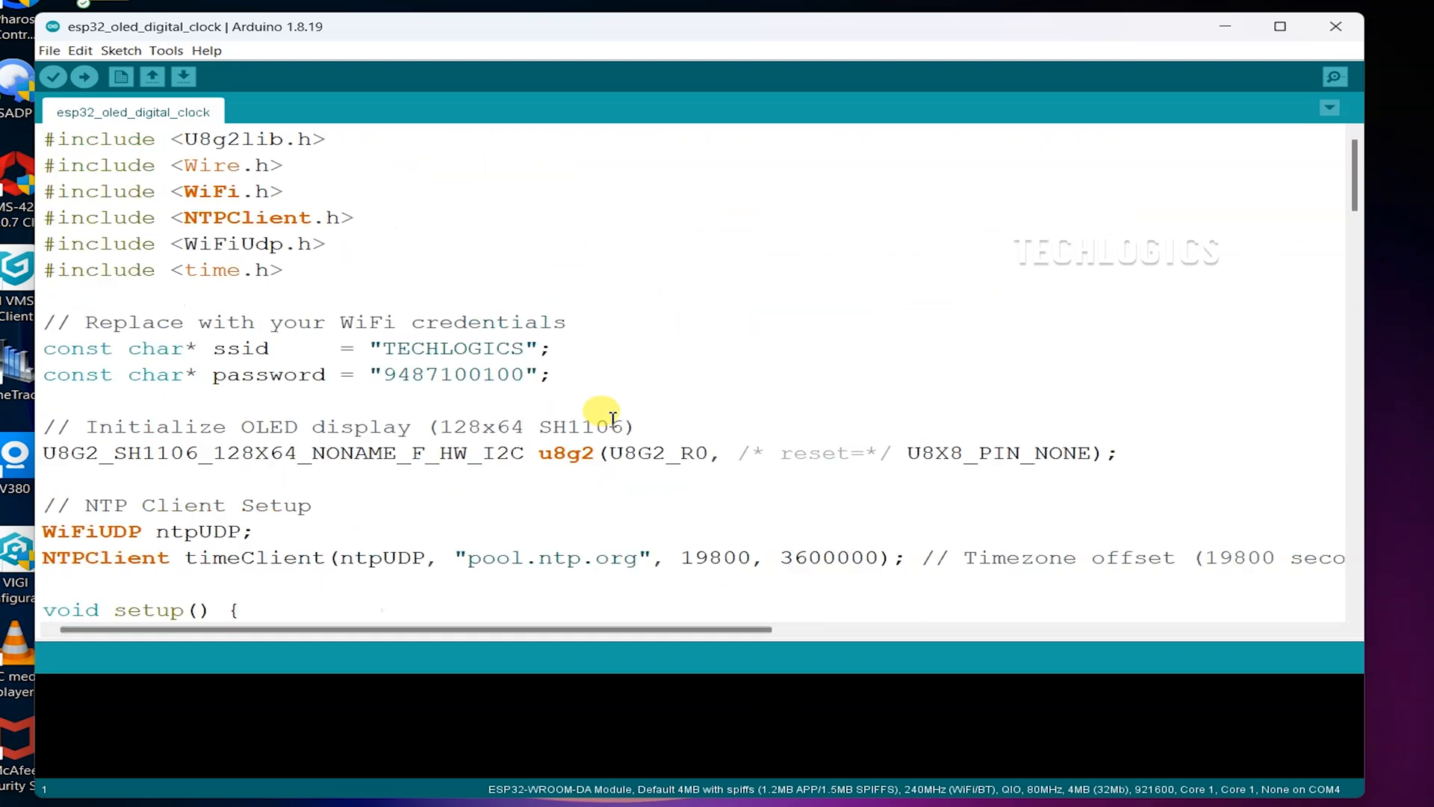
Step: Review the sketch and select the 19800 NTP timezone offset value
{"action": "left_click", "coordinate": [290, 269]}
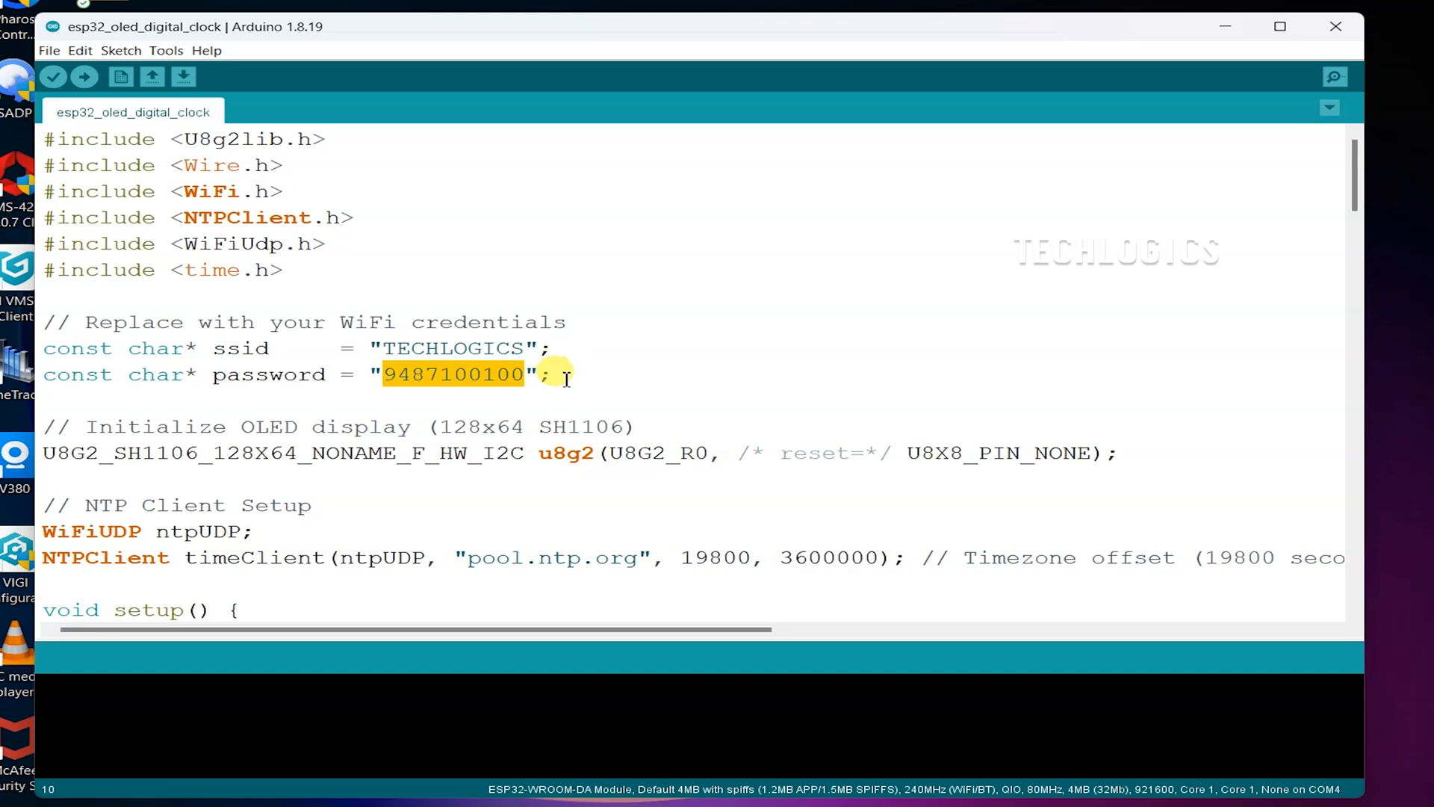
{"action": "scroll", "scroll_direction": "down", "scroll_amount": 3}
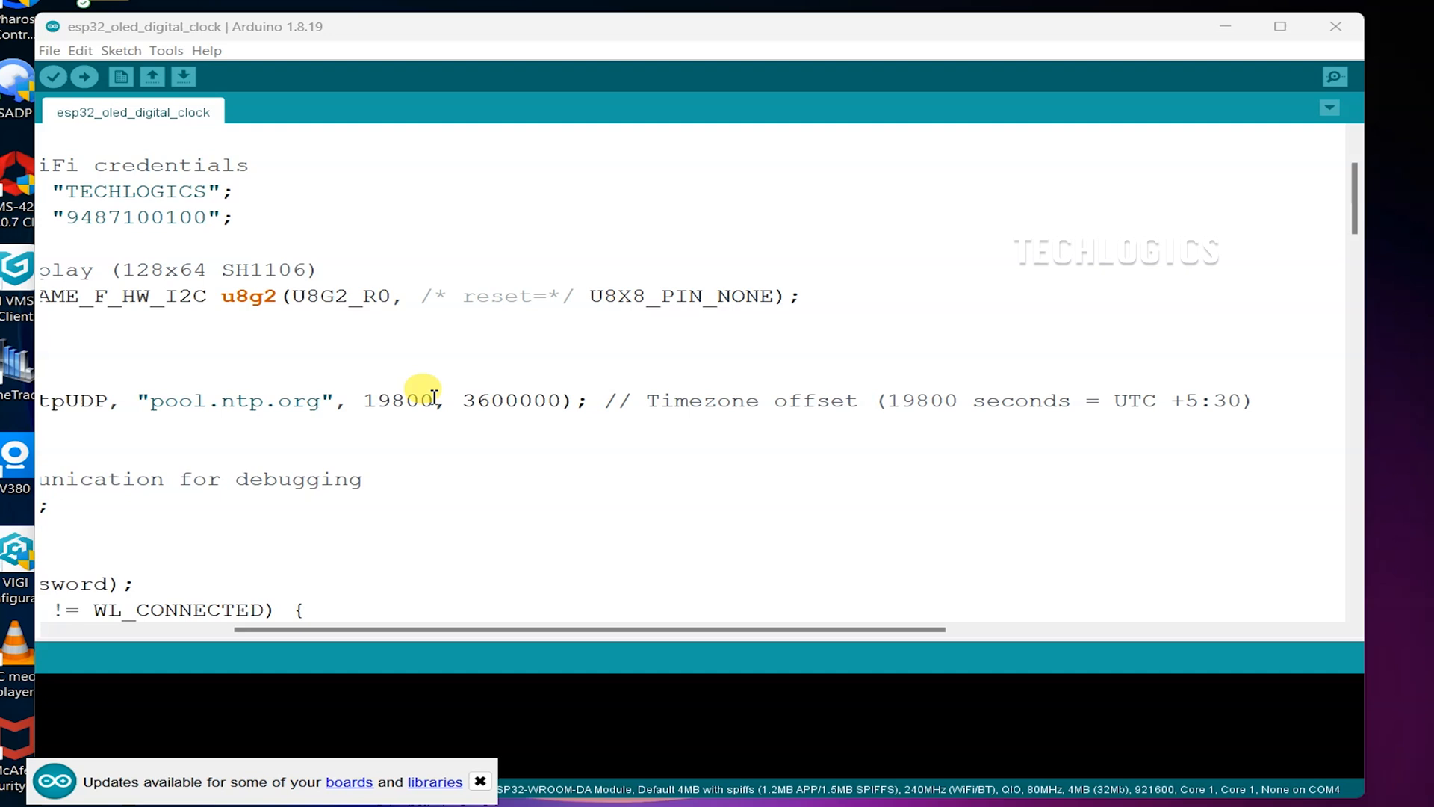
{"action": "double_click", "coordinate": [395, 400]}
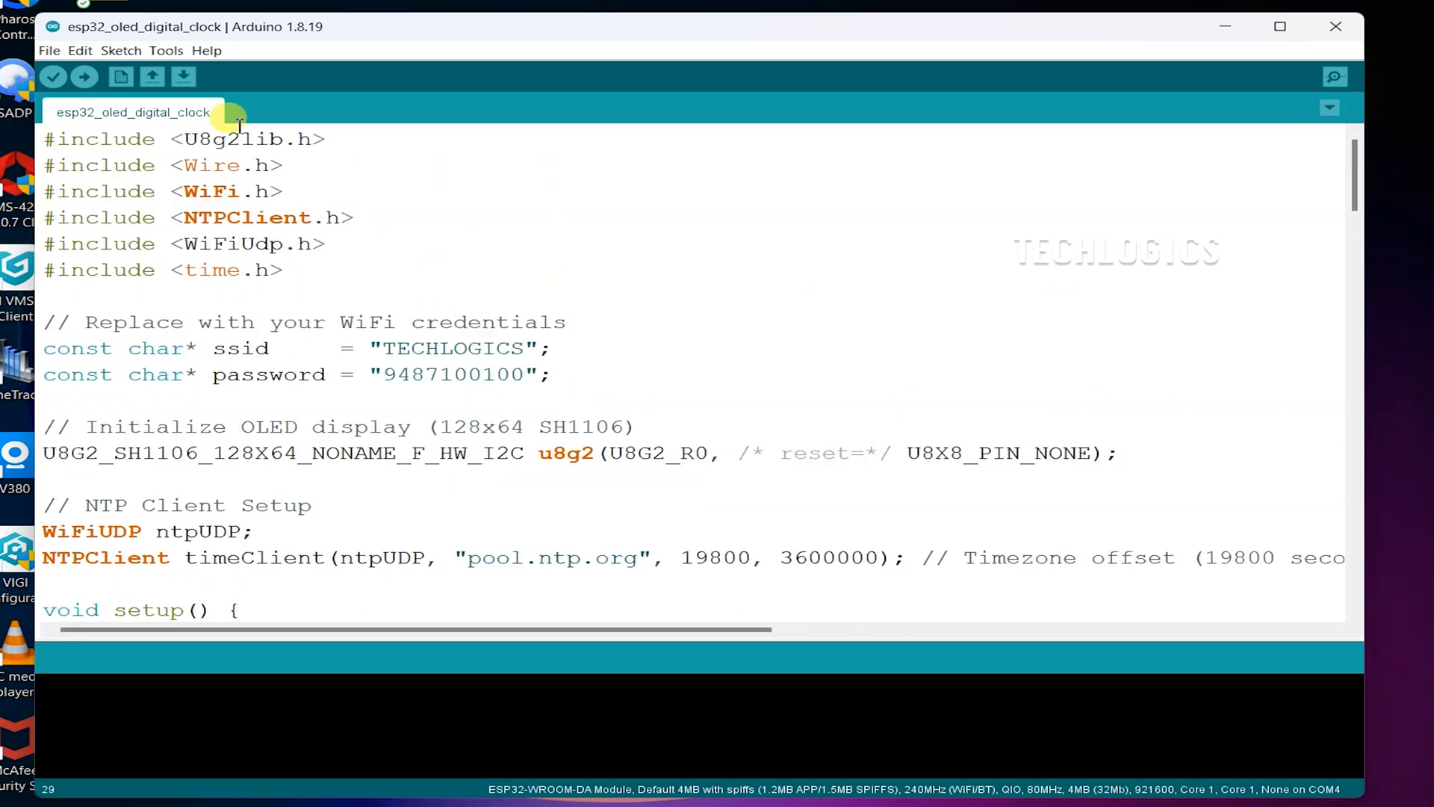
Step: Target the ESP32-WROOM-DA Module on port COM4 and start compiling the sketch
{"action": "left_click", "coordinate": [166, 51]}
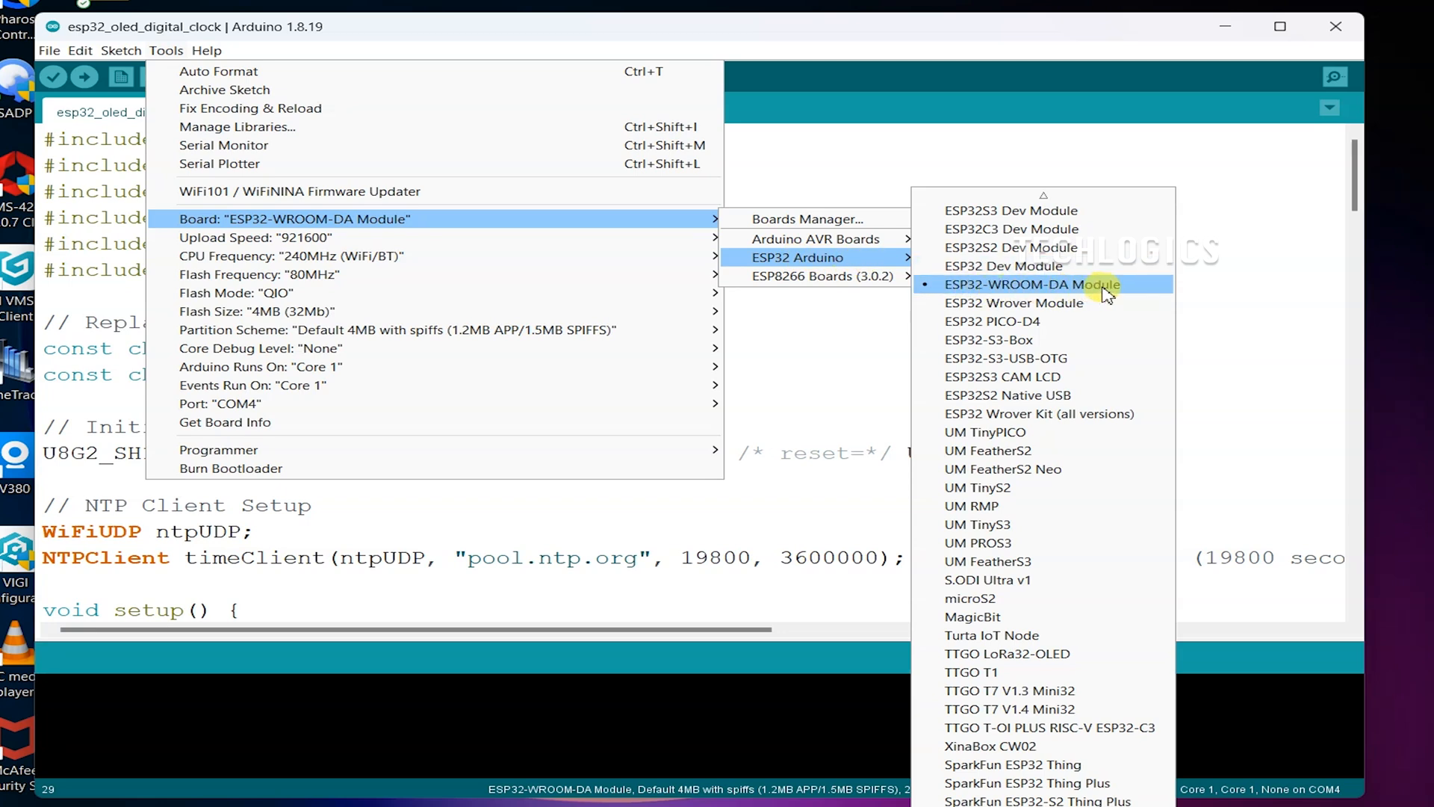
{"action": "mouse_move", "coordinate": [1152, 290]}
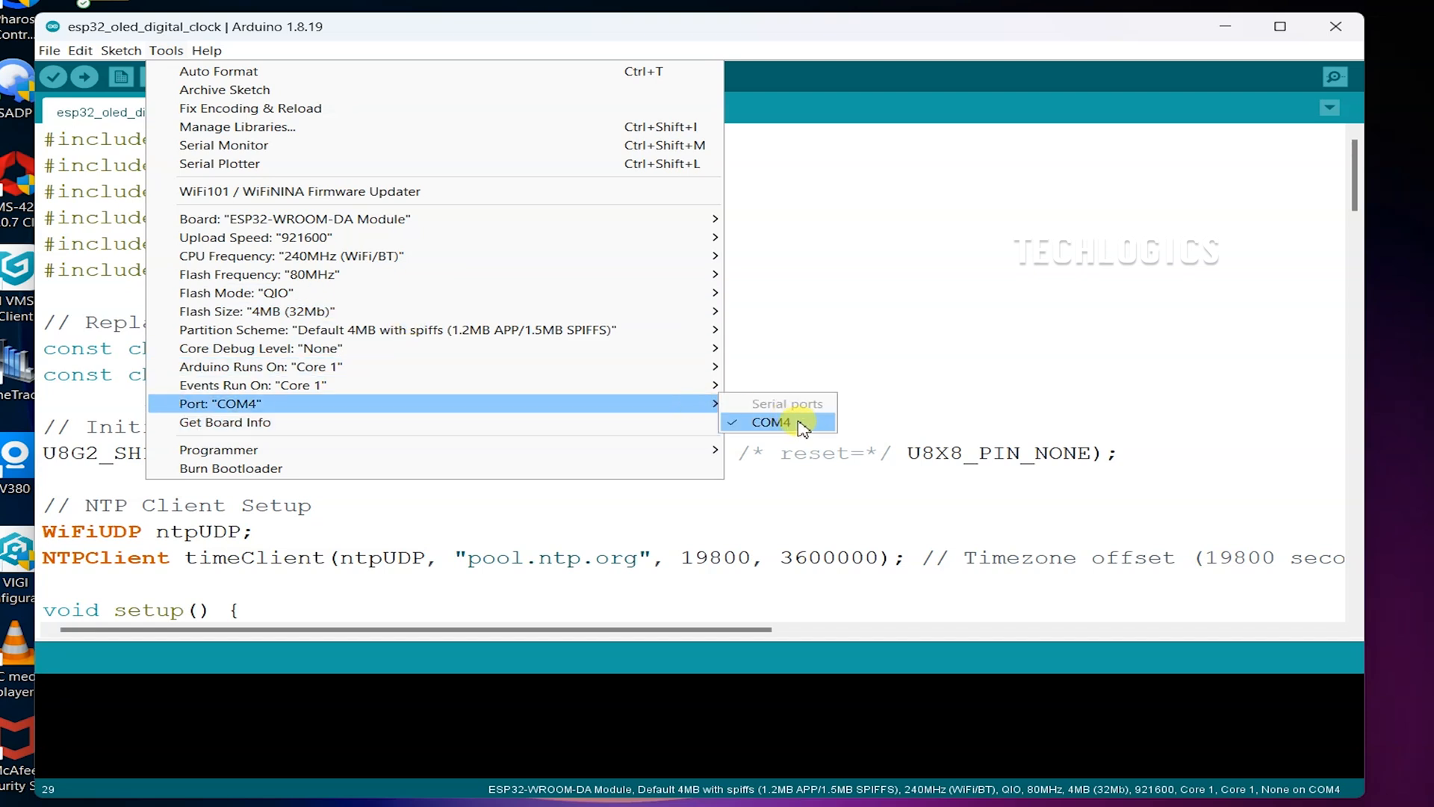
{"action": "left_click", "coordinate": [771, 421]}
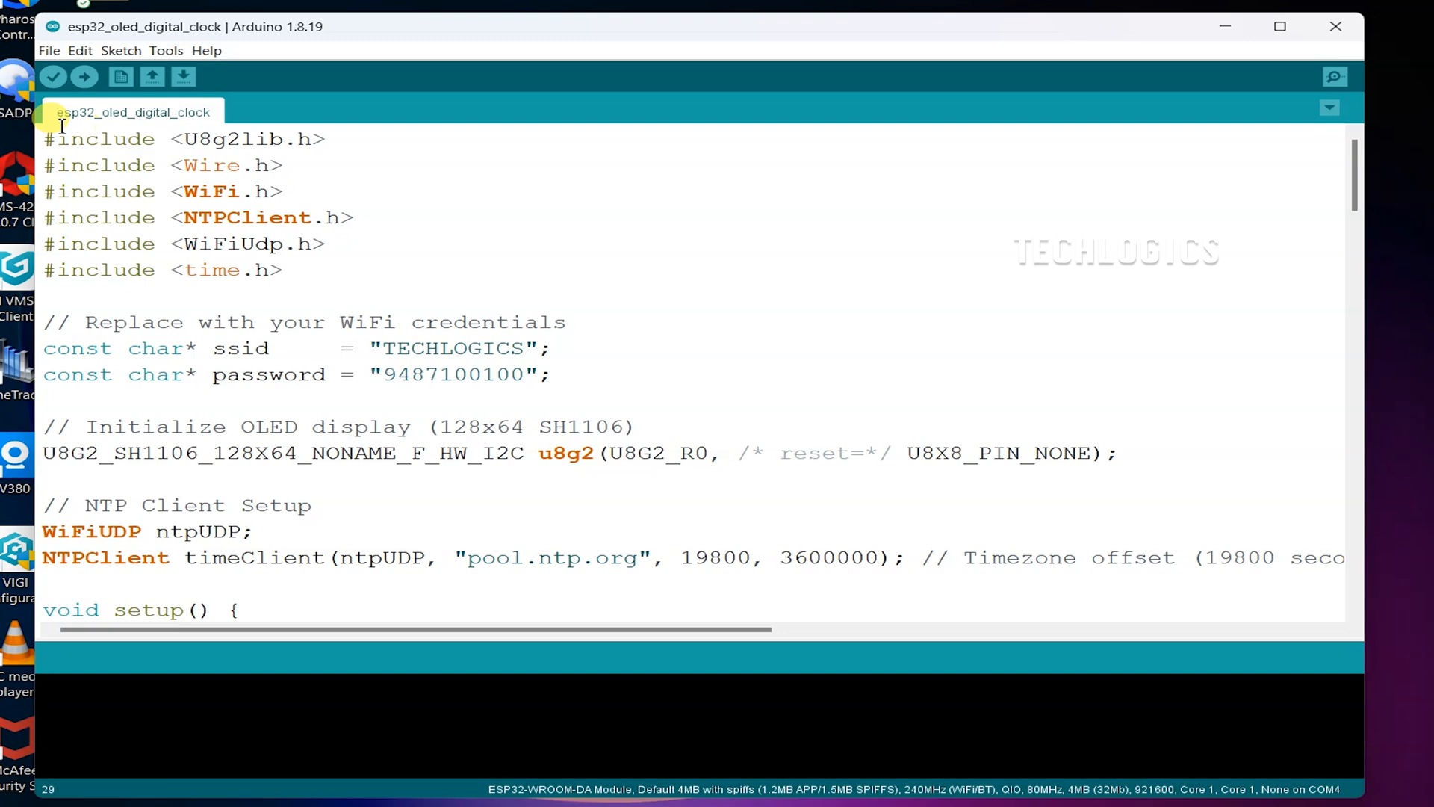
{"action": "left_click", "coordinate": [56, 78]}
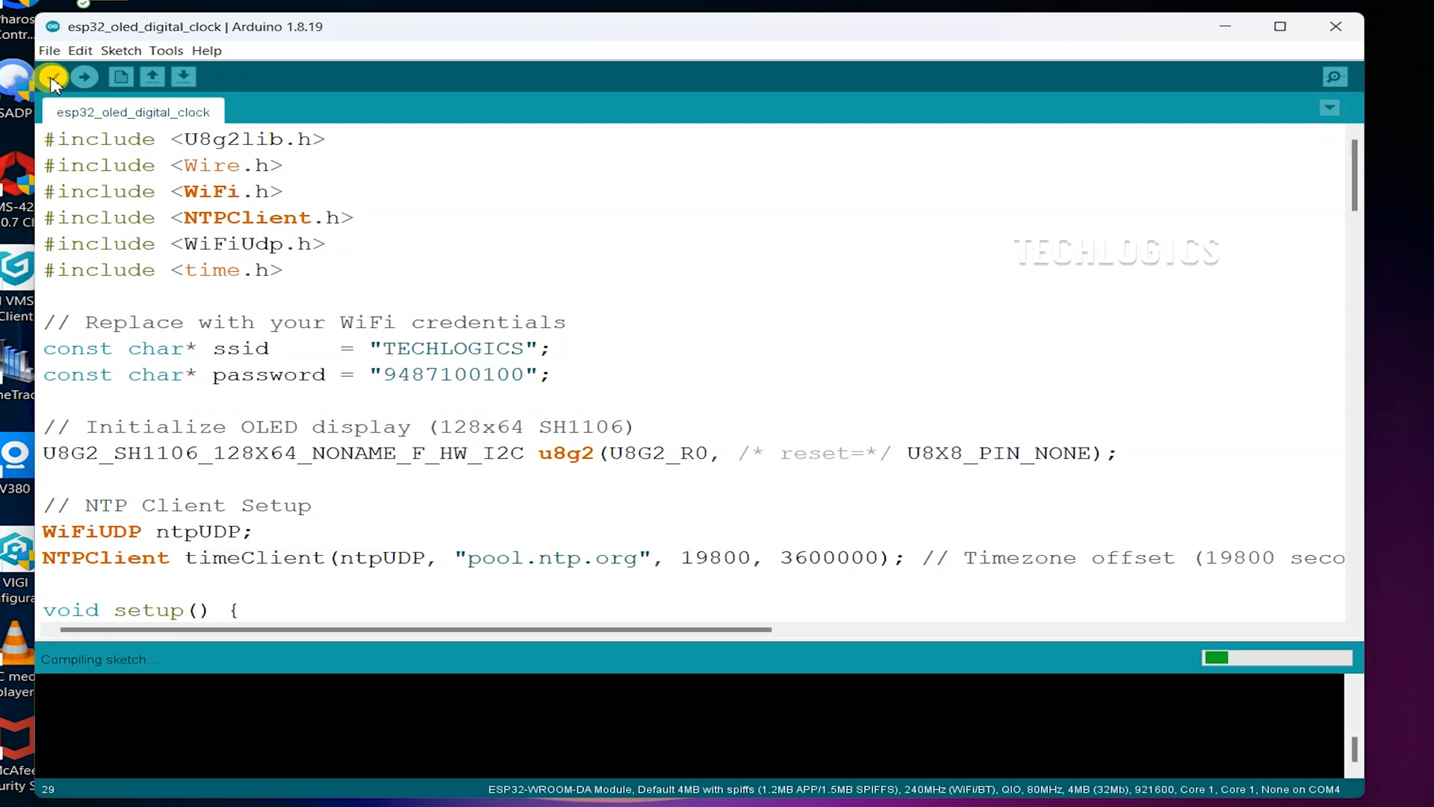
{"action": "mouse_move", "coordinate": [394, 240]}
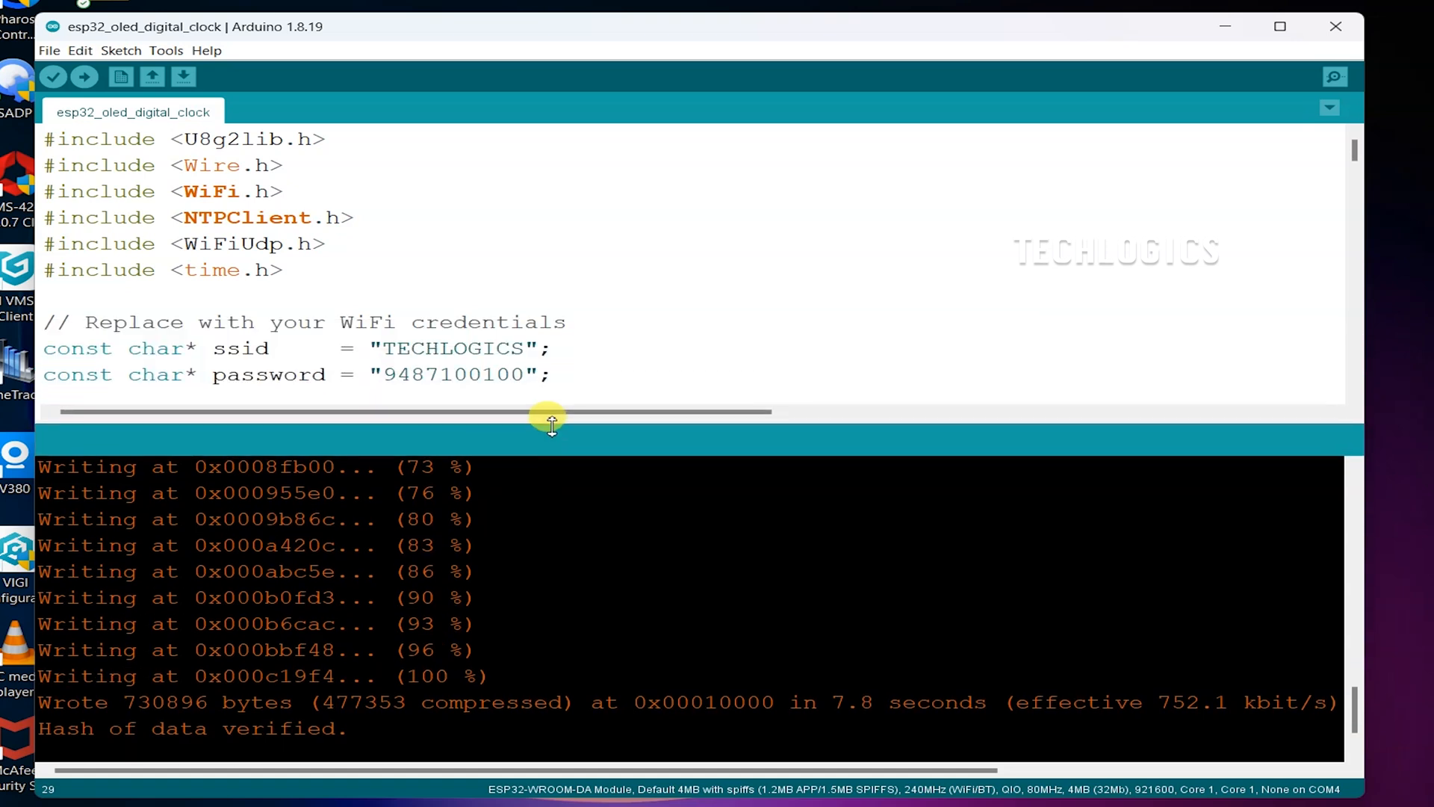
Step: Enlarge the output log to confirm 730896 bytes written, hash verified and board reset
{"action": "left_click_drag", "start_coordinate": [551, 423], "coordinate": [586, 307]}
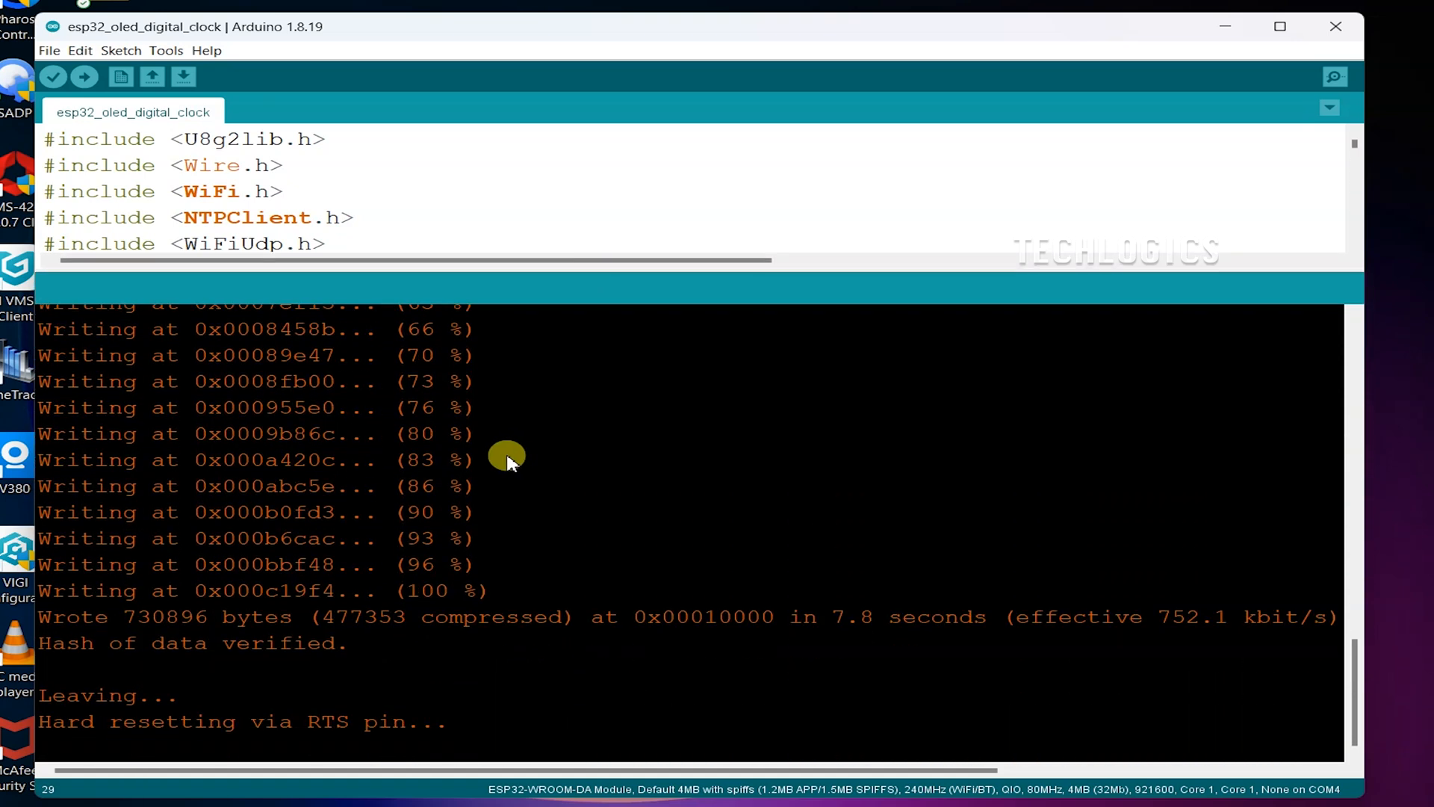
{"action": "mouse_move", "coordinate": [1279, 123]}
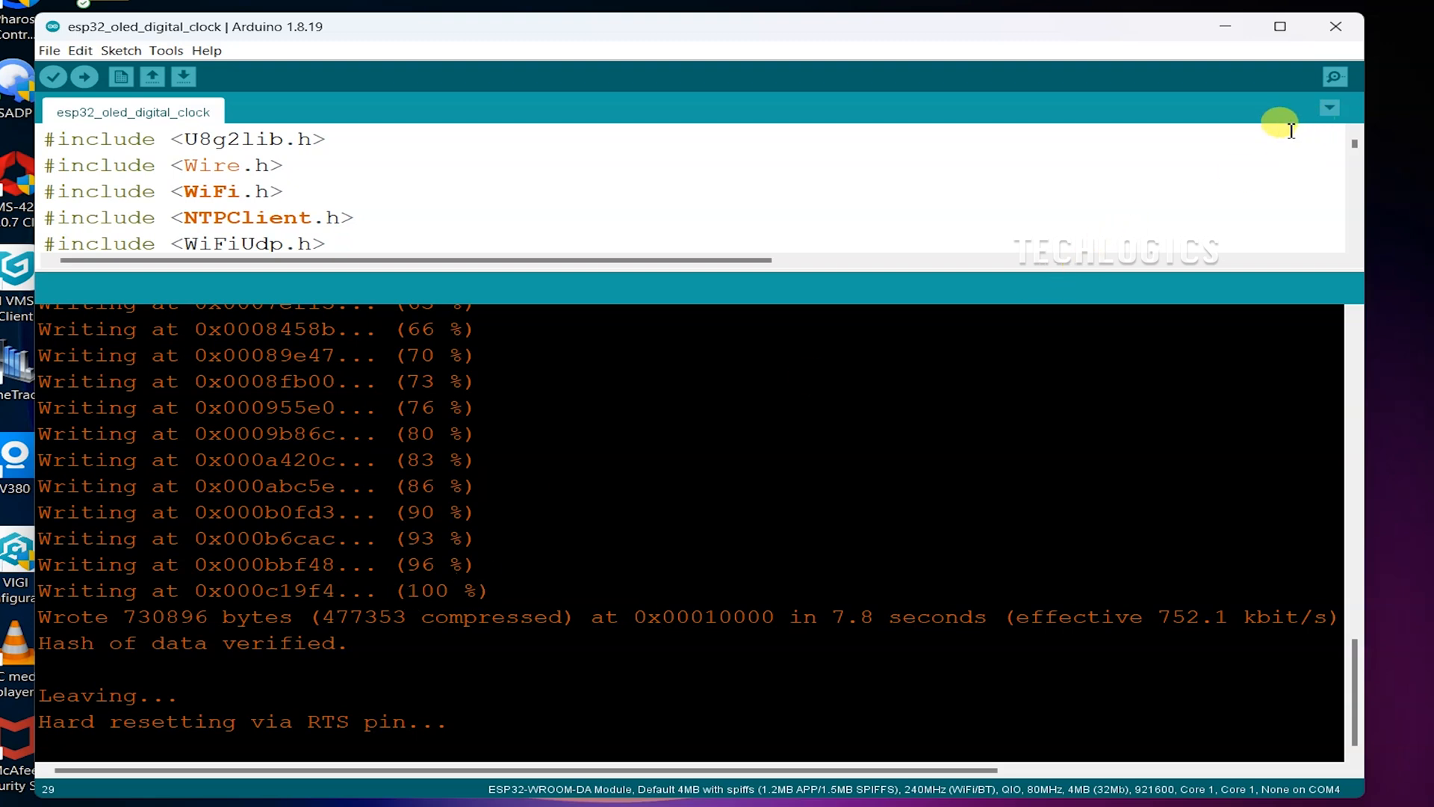